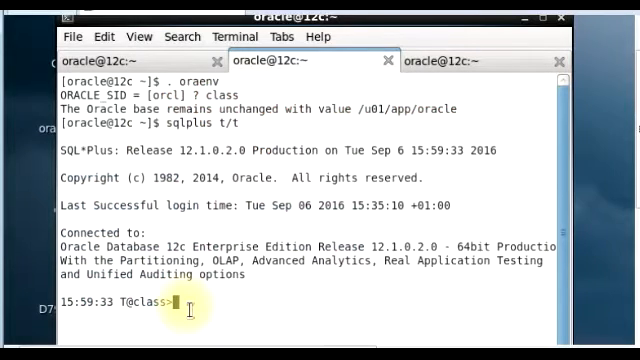
{"action": "mouse_move", "coordinate": [153, 313]}
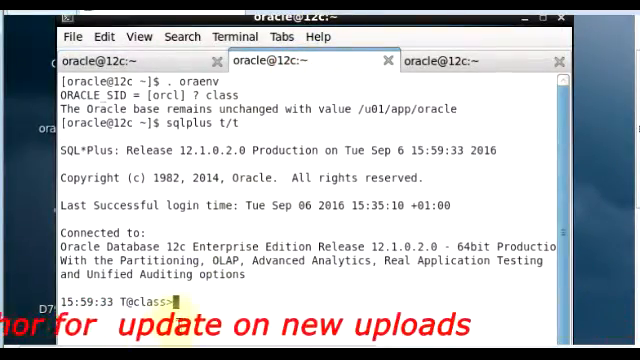
{"action": "mouse_move", "coordinate": [393, 144]}
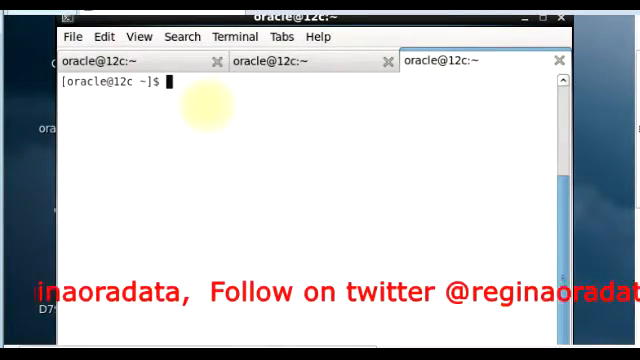
Step: List the contents of sun.dat with cat in the shell tab
{"action": "type", "text": "cat sun"}
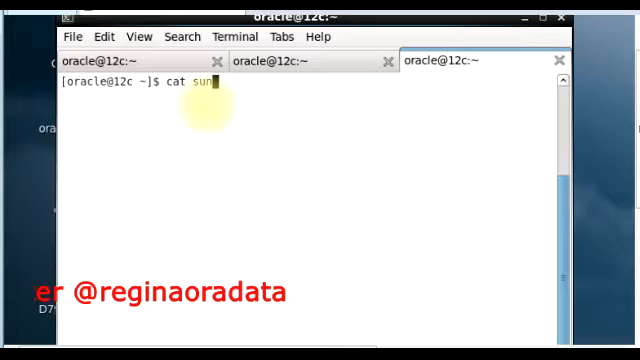
{"action": "type", "text": ".dat"}
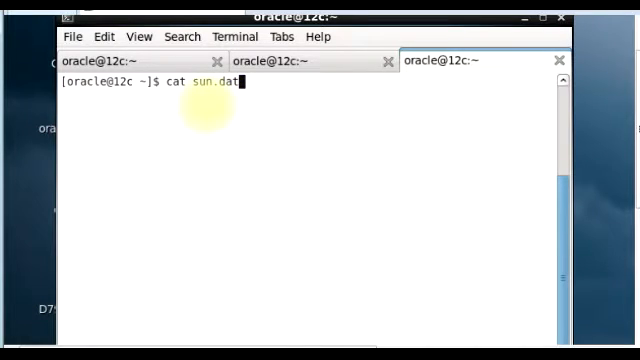
{"action": "key", "text": "Return"}
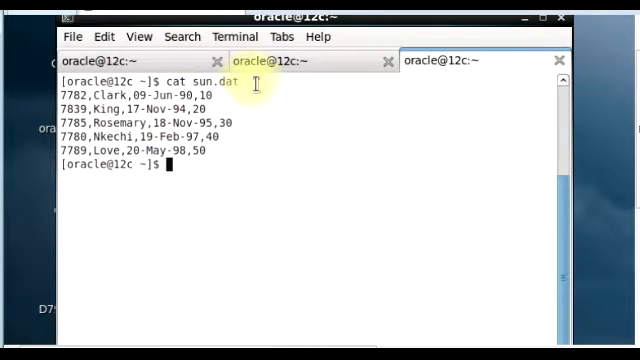
{"action": "mouse_move", "coordinate": [275, 65]}
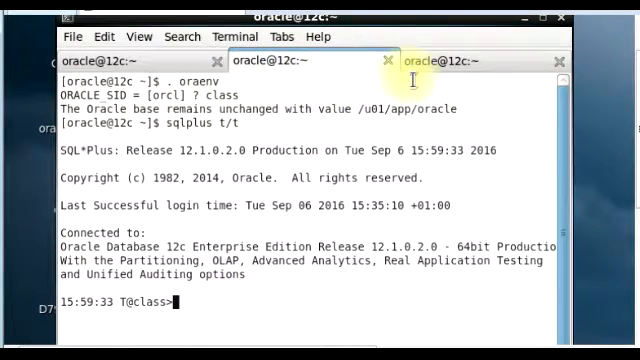
Step: Type CREATE TABLE sun with sno number(4) not null, sname, hiredate, deptno number(2)
{"action": "left_click", "coordinate": [290, 60]}
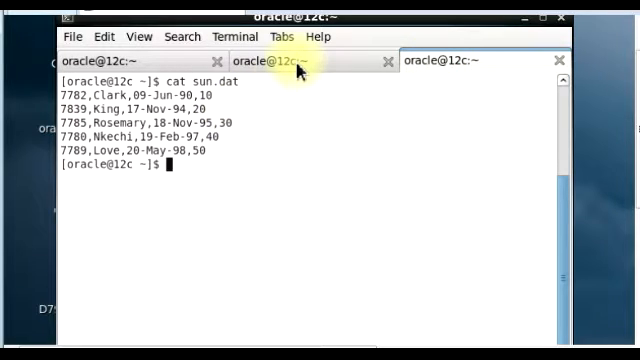
{"action": "left_click", "coordinate": [300, 60]}
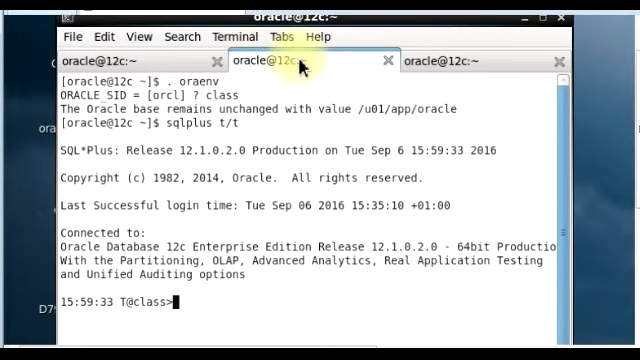
{"action": "left_click", "coordinate": [475, 60]}
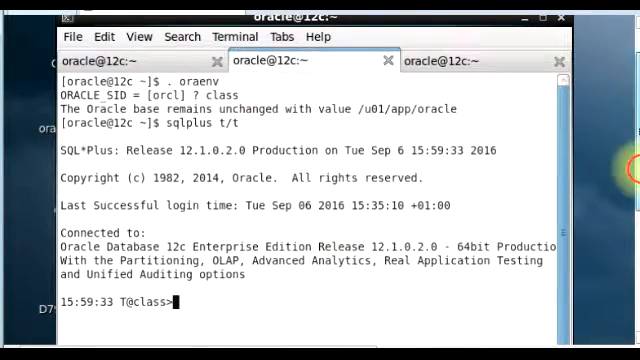
{"action": "type", "text": "create table sun"}
{"action": "type", "text": "(sno number(4"}
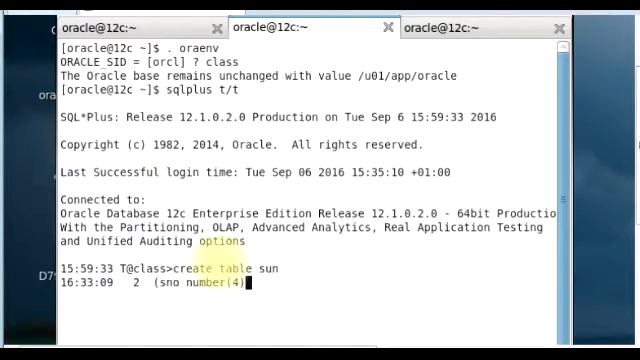
{"action": "type", "text": "not null,"}
{"action": "type", "text": "hiredate dat"}
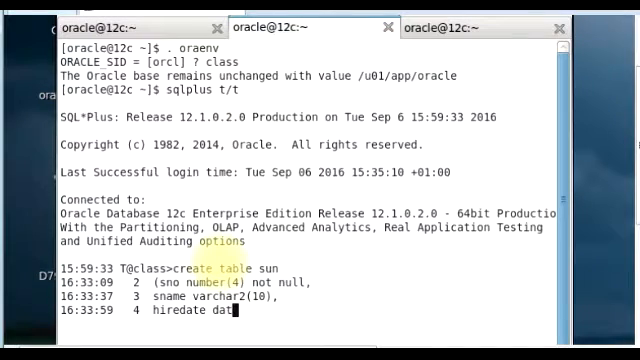
{"action": "type", "text": "deptno number(2))"}
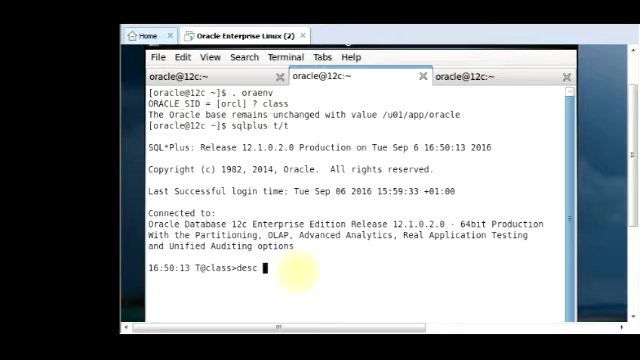
Step: Run desc on table SUN in SQL*Plus
{"action": "type", "text": "sum"}
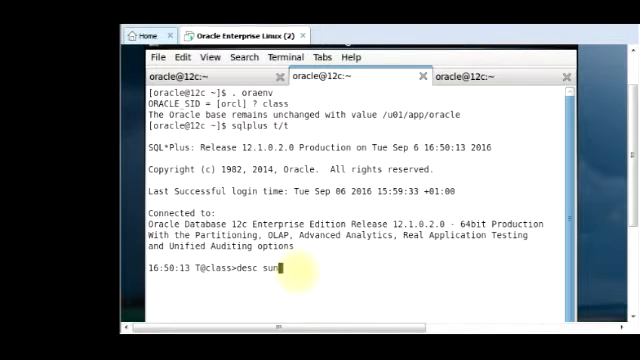
{"action": "key", "text": "Return"}
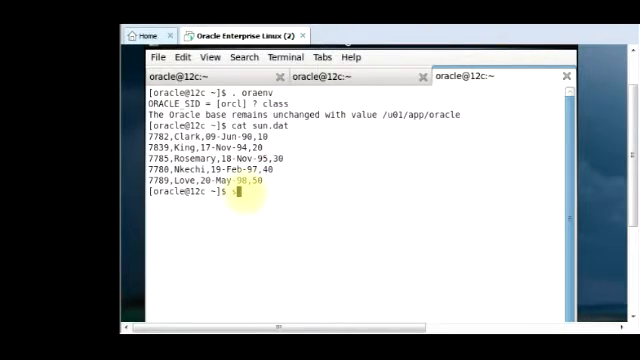
Step: Type the sqlldr command with table=sun, correcting a typo in the table name
{"action": "type", "text": "sqlldr"}
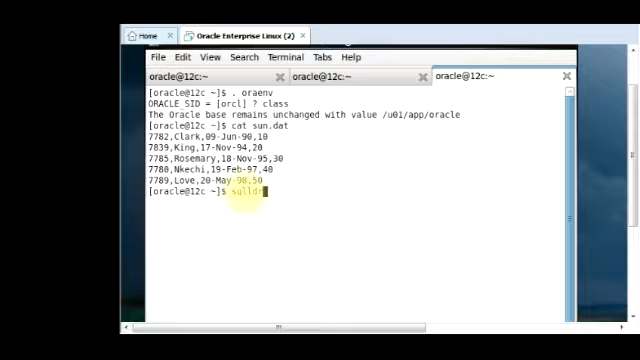
{"action": "type", "text": "tab"}
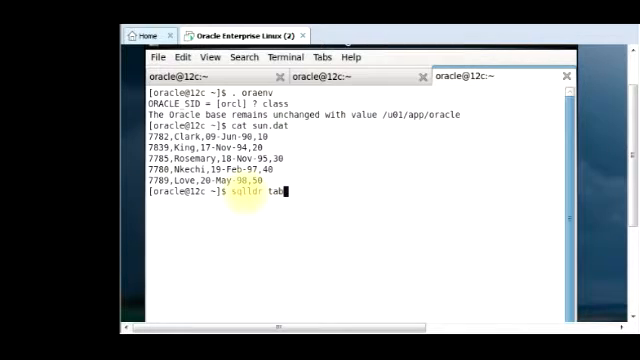
{"action": "type", "text": "le="}
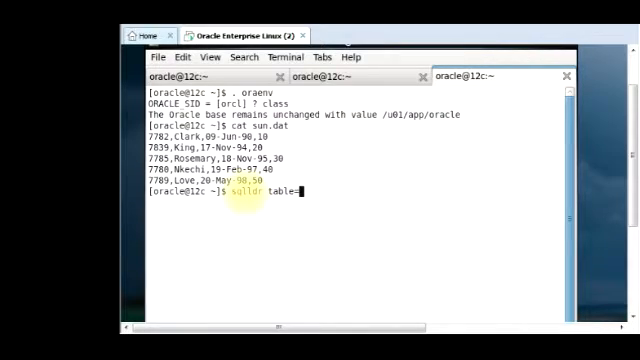
{"action": "type", "text": "ds"}
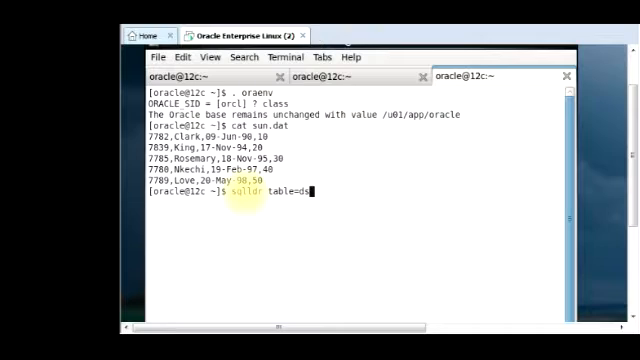
{"action": "key", "text": "BackSpace"}
{"action": "type", "text": "un"}
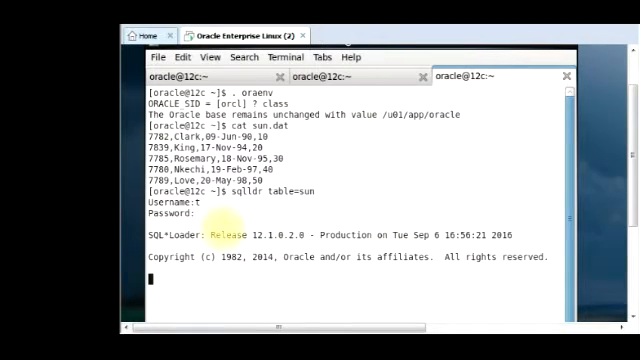
Step: Run the express-mode SQL*Loader load and scroll through output showing 5 rows loaded
{"action": "key", "text": "Return"}
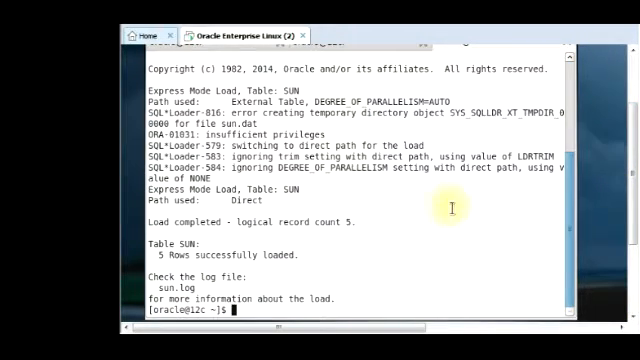
{"action": "mouse_move", "coordinate": [564, 245]}
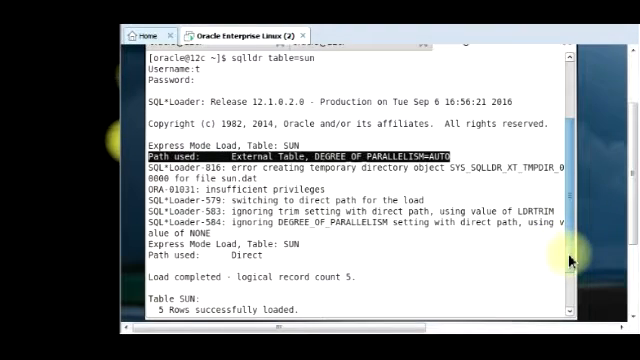
{"action": "scroll", "scroll_direction": "down", "scroll_amount": 3}
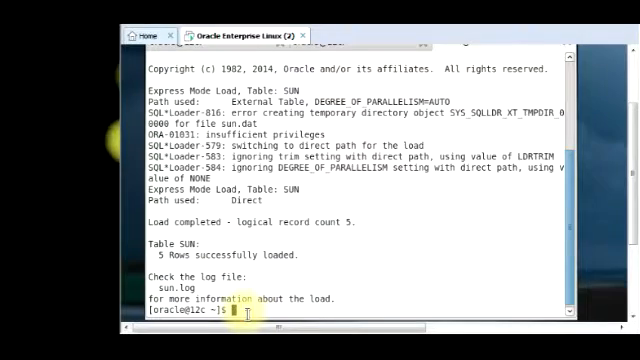
{"action": "type", "text": "cat"}
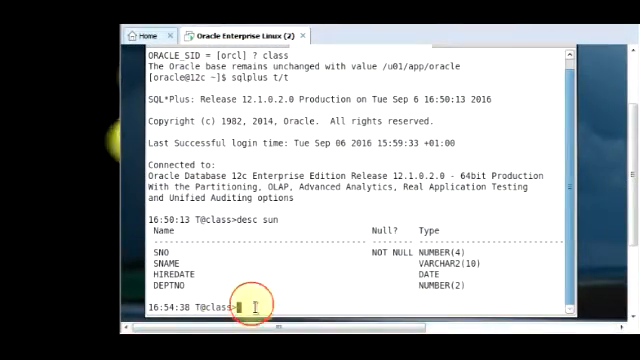
Step: Run select * from sun; to list the five loaded rows
{"action": "type", "text": "select"}
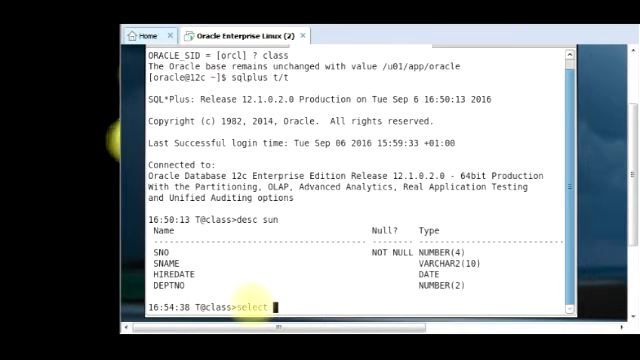
{"action": "type", "text": "*"}
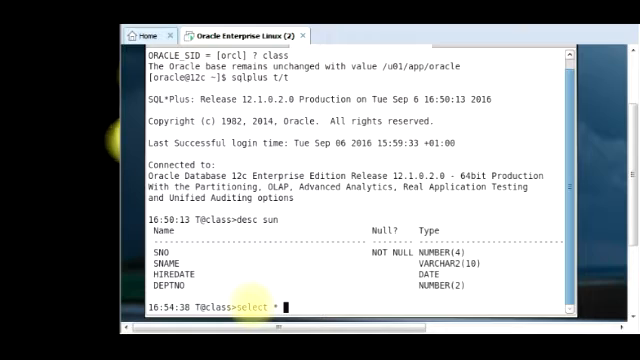
{"action": "type", "text": "from sun"}
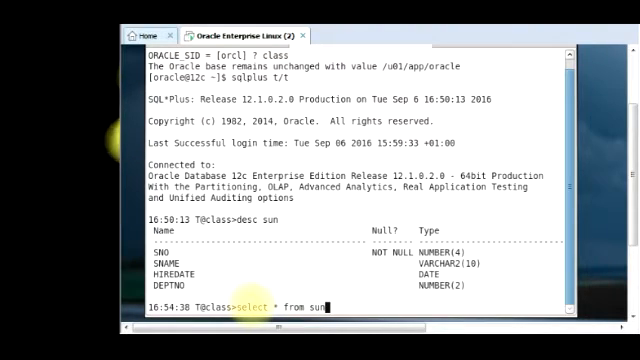
{"action": "type", "text": ";"}
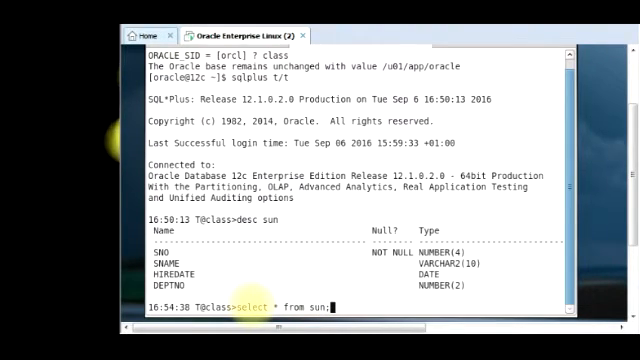
{"action": "key", "text": "Return"}
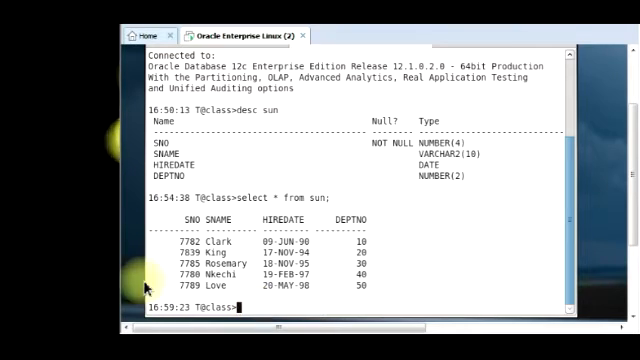